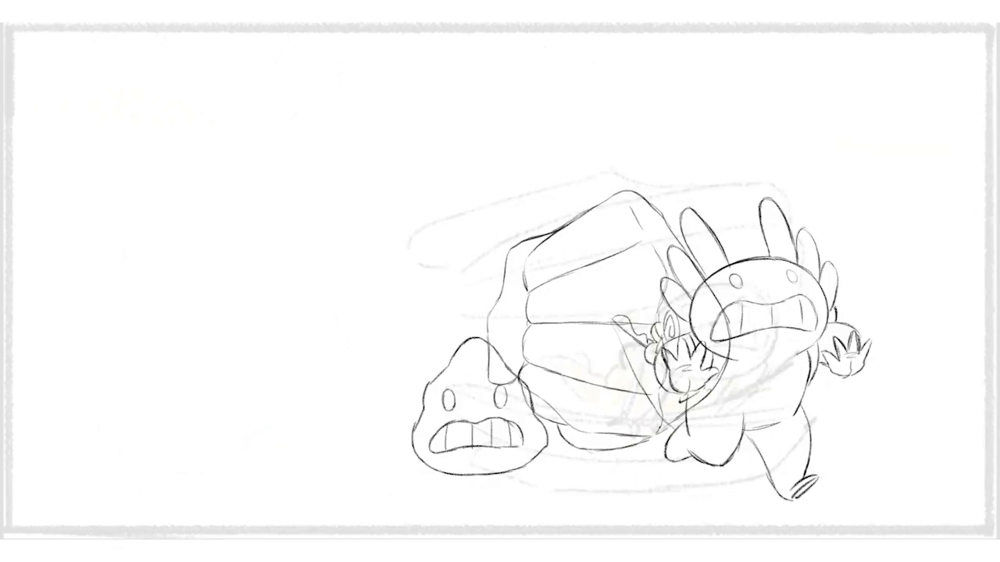
{"action": "scroll", "scroll_direction": "down", "scroll_amount": 3}
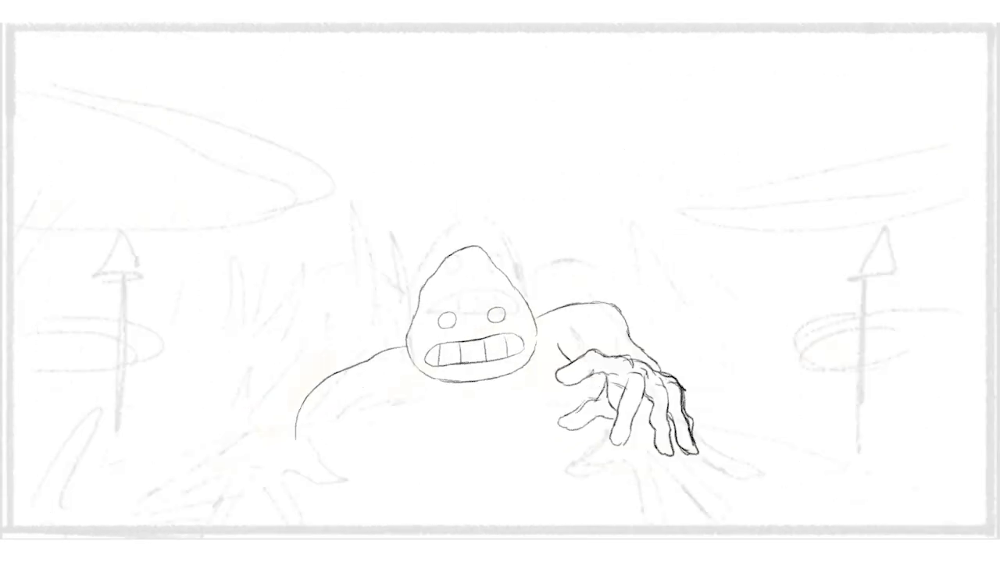